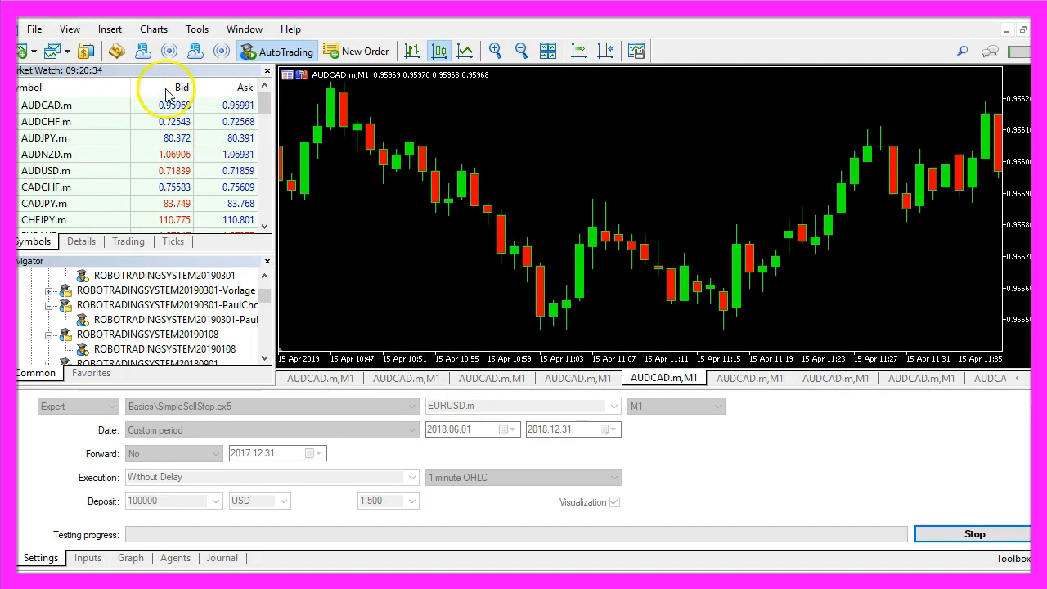
mouse_move(117, 51)
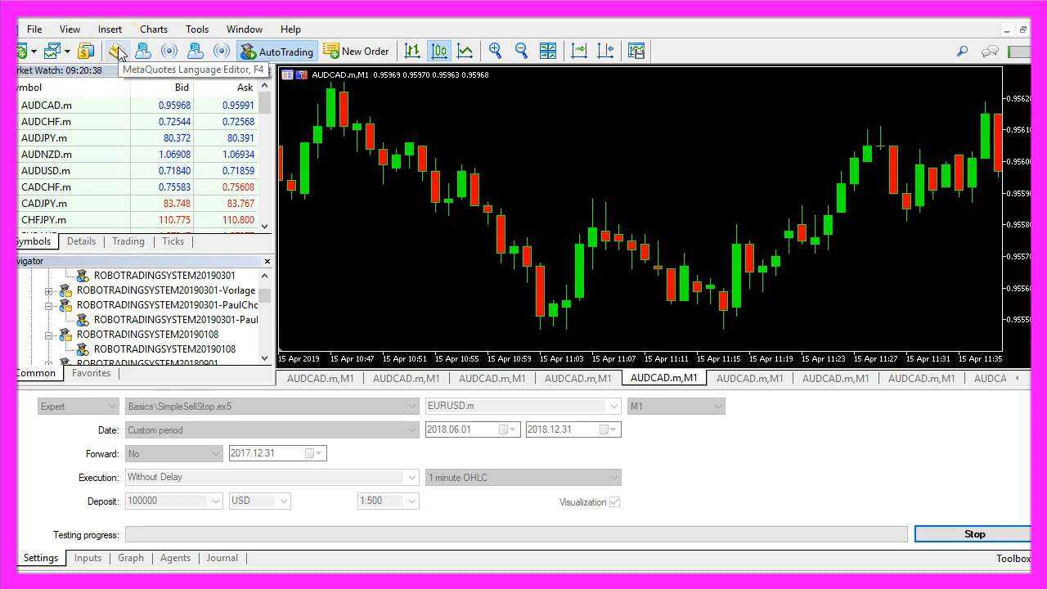
Launch MetaEditor from the MetaTrader 5 toolbar to start the MQL5 Wizard.
click(117, 51)
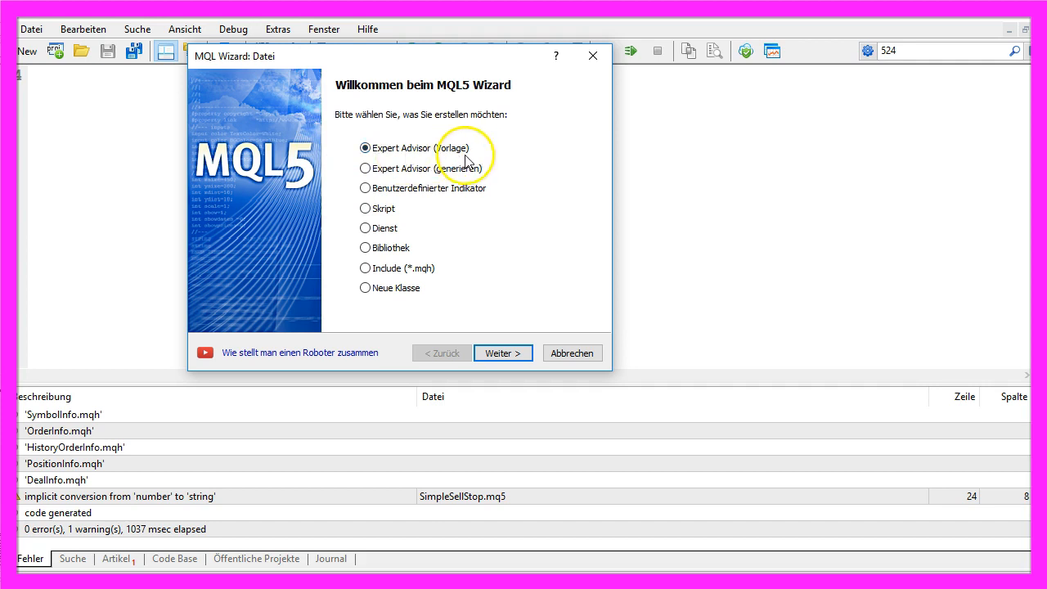
Create an Expert Advisor from the template named Experts\Basics\SimpleSellStop.
click(502, 352)
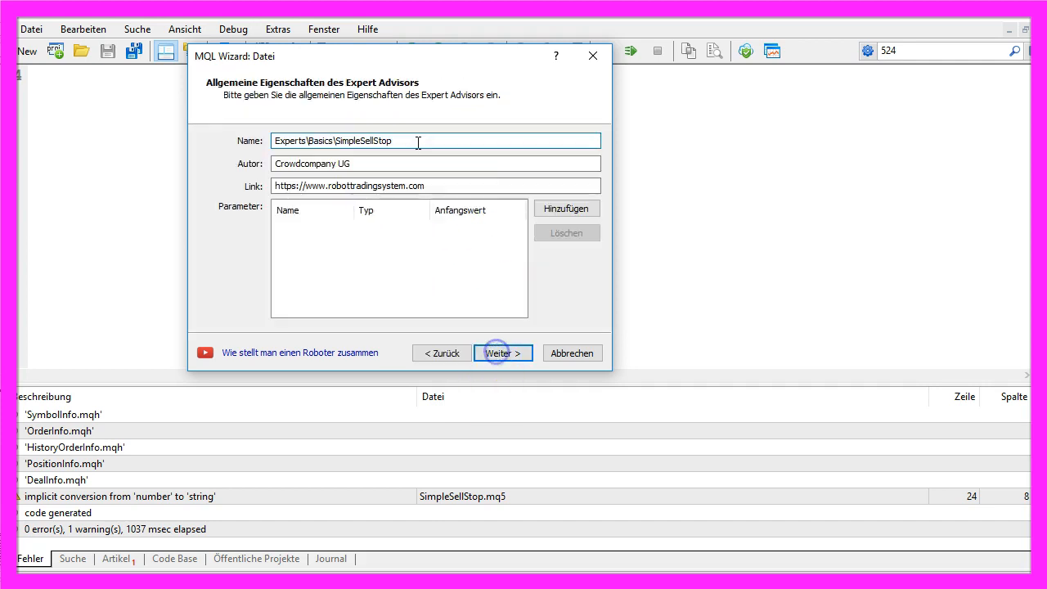
double_click(347, 140)
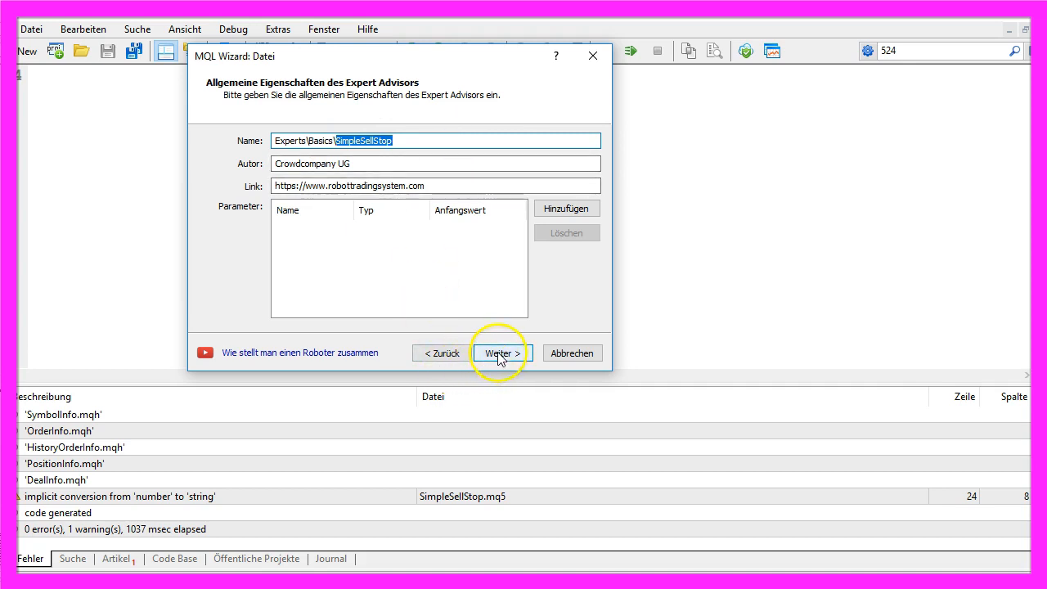
click(500, 352)
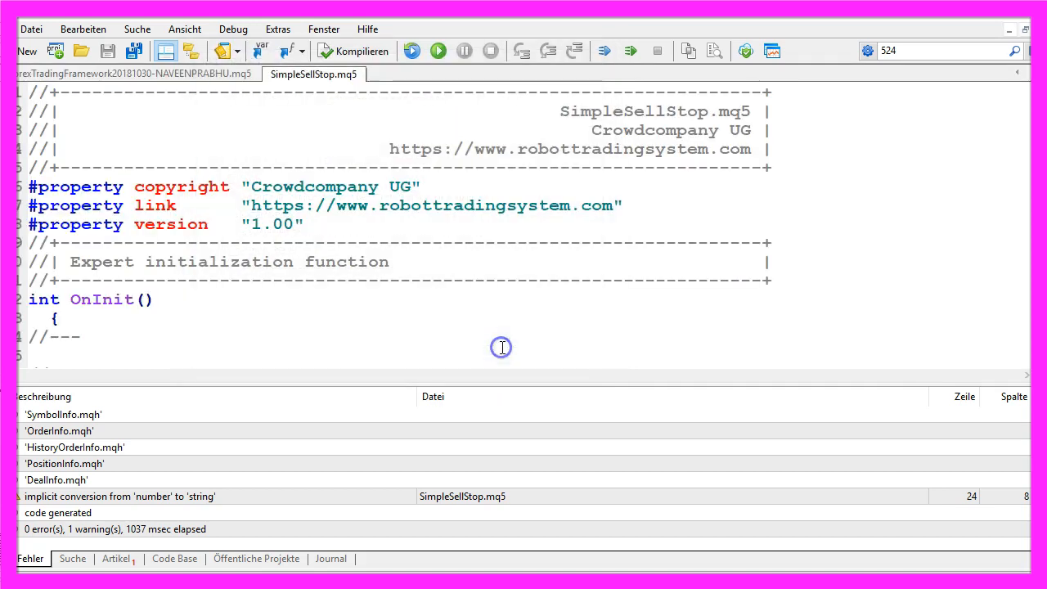
Replace the template with #include<Trade\Trade.mqh>, a commented CTrade trade instance, and empty OnTick.
key(ctrl+a)
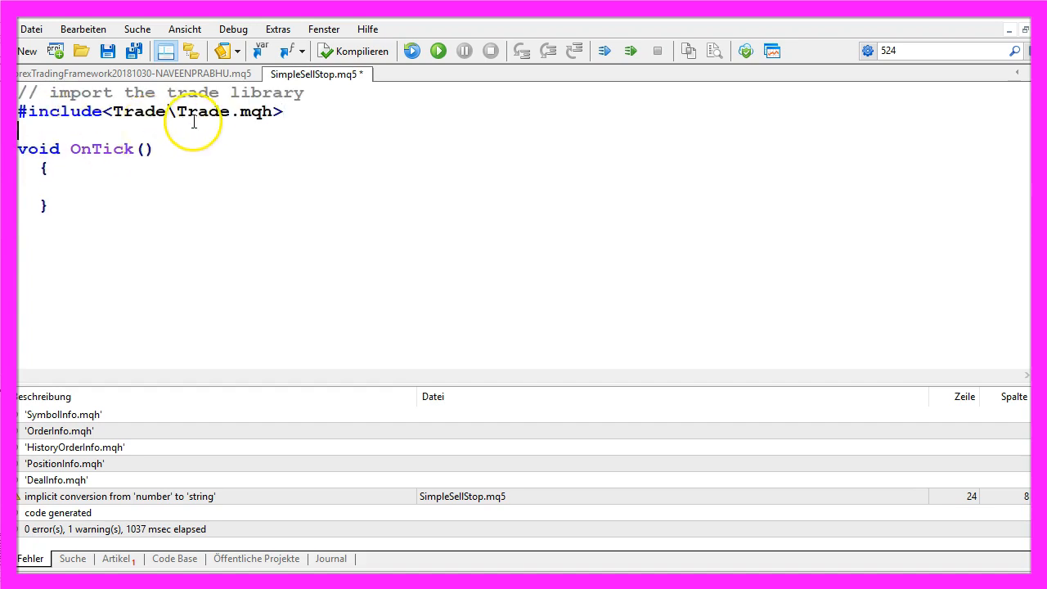
double_click(255, 111)
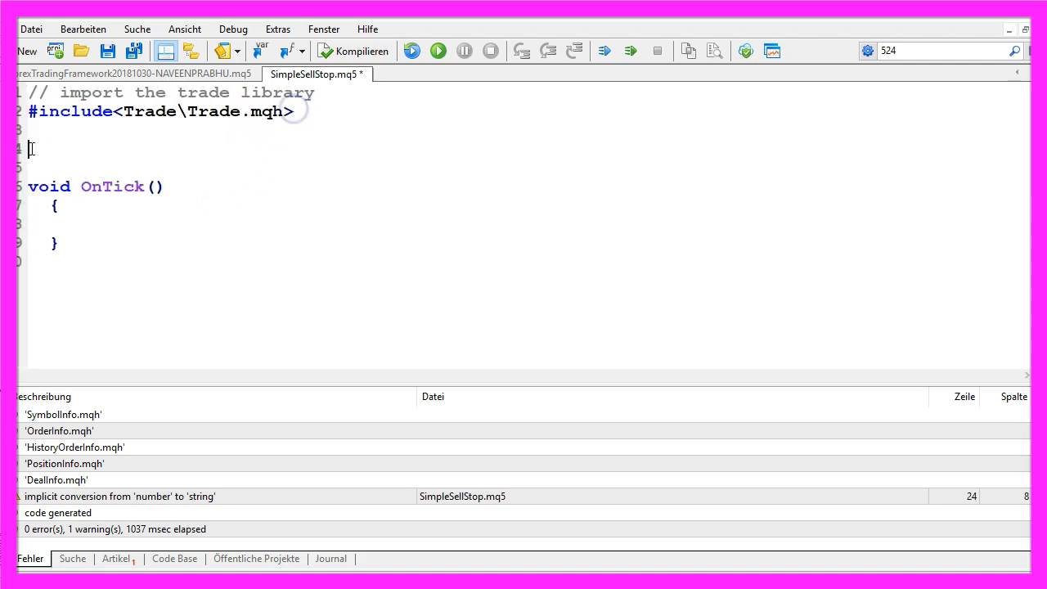
text(// create an instance of CTrade)
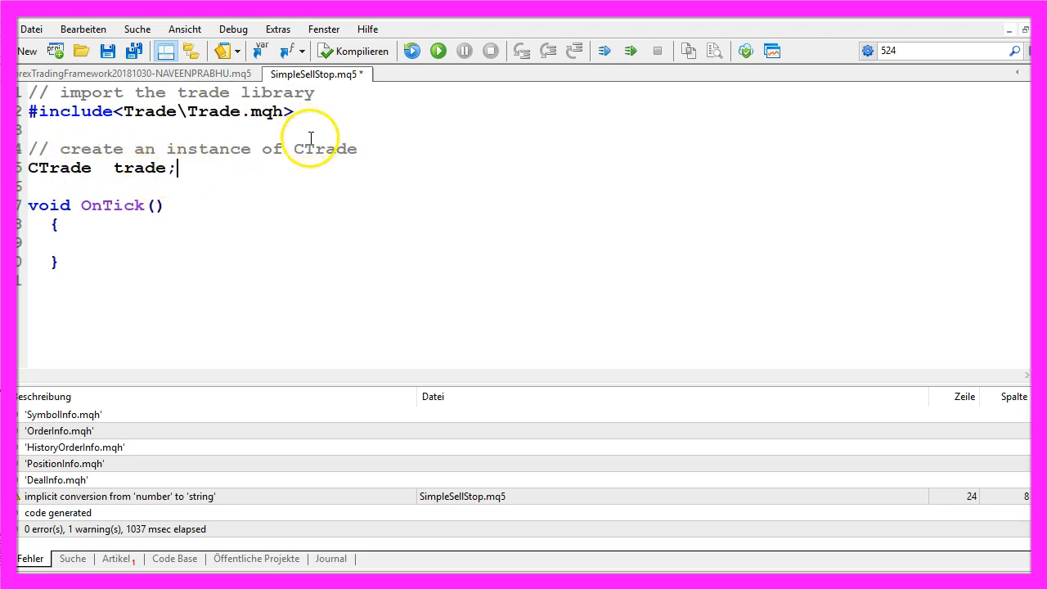
double_click(325, 149)
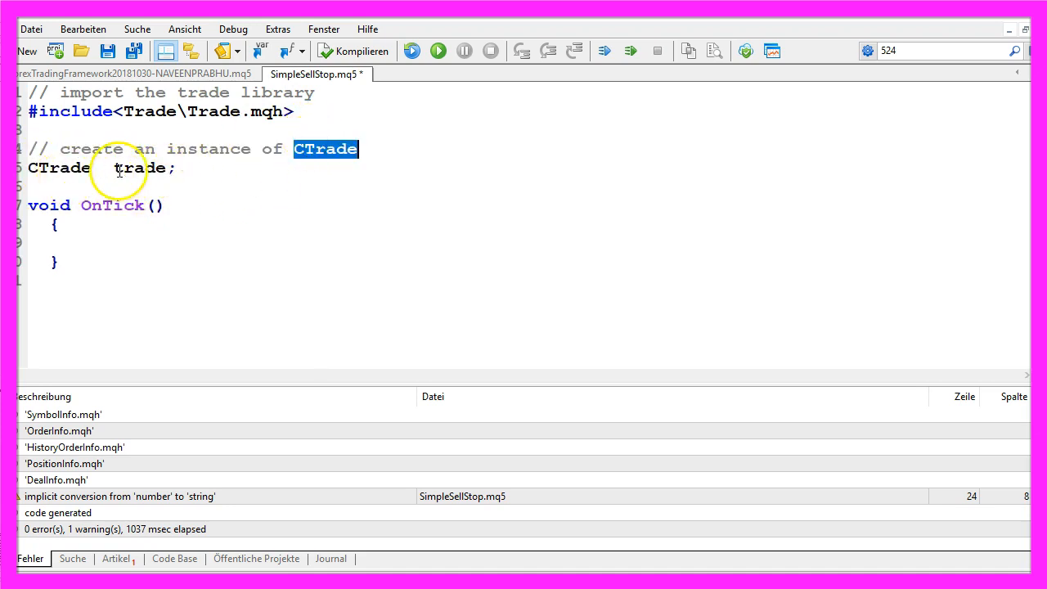
double_click(139, 168)
text(double Bid=NormalizeDouble(SymbolInfoDouble(_Symbol,SYMBOL_BID),_Digits);)
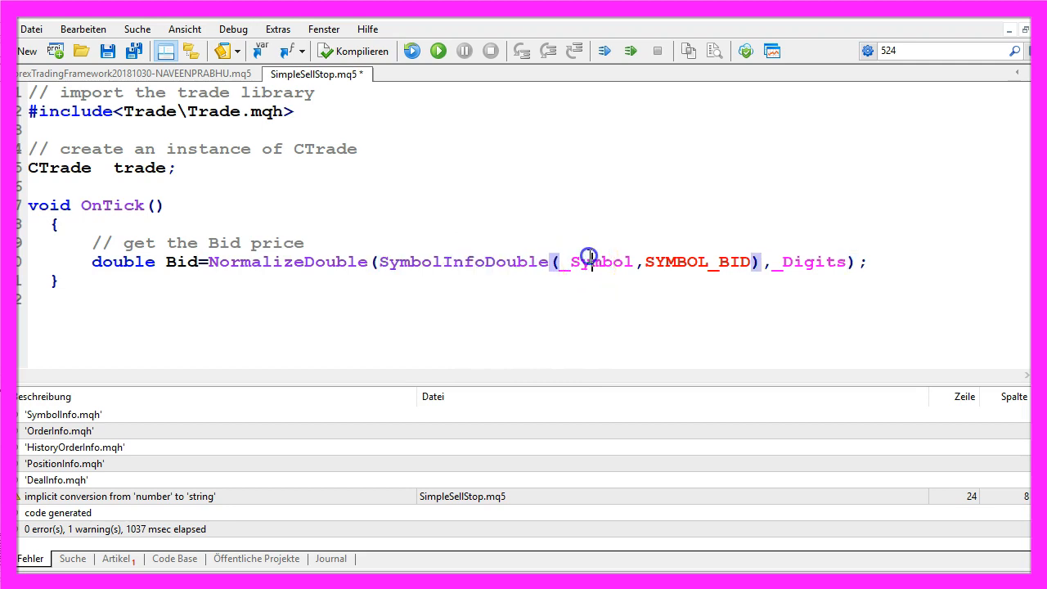
Store NormalizeDouble(SymbolInfoDouble(_Symbol,SYMBOL_BID),_Digits) as Bid, then check Market Watch prices.
double_click(597, 262)
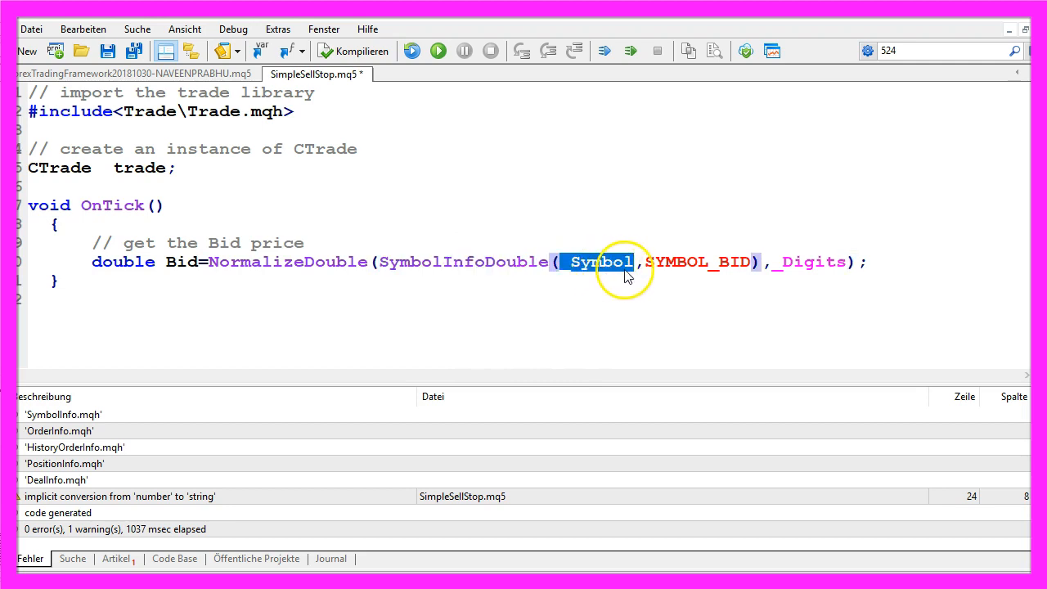
double_click(698, 262)
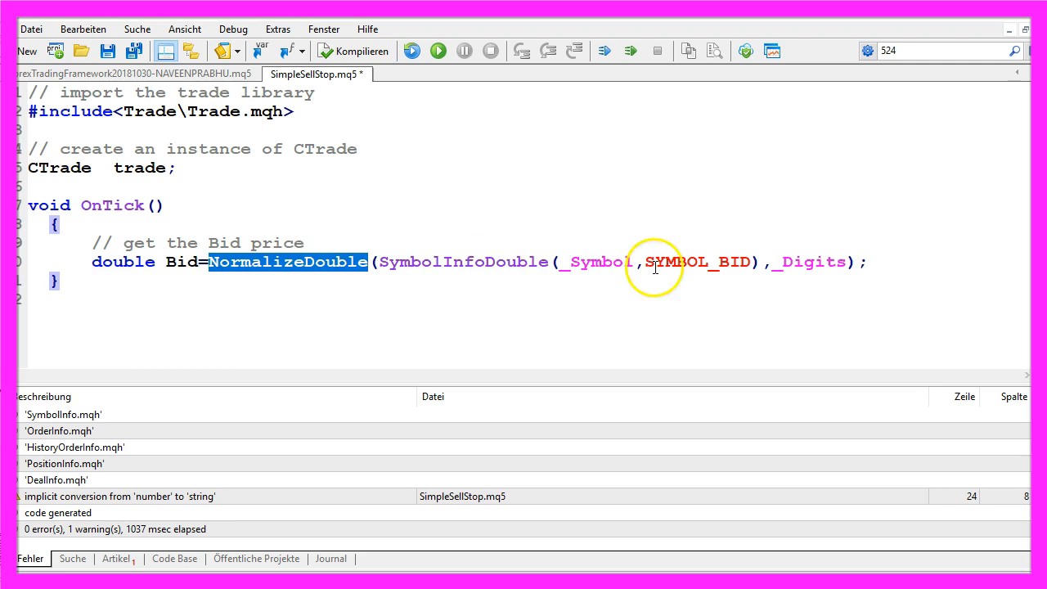
double_click(808, 262)
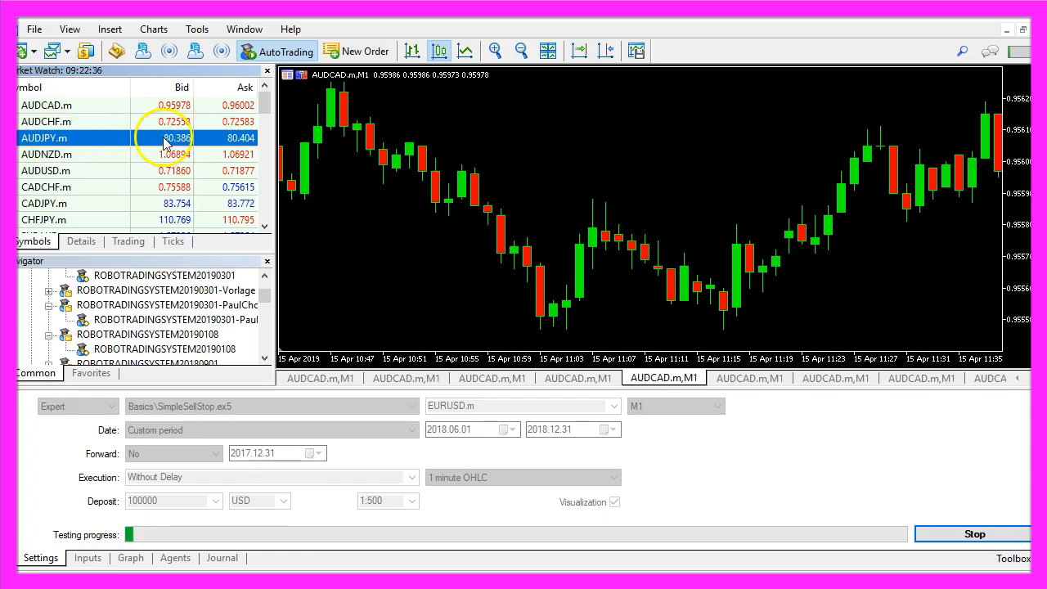
click(46, 121)
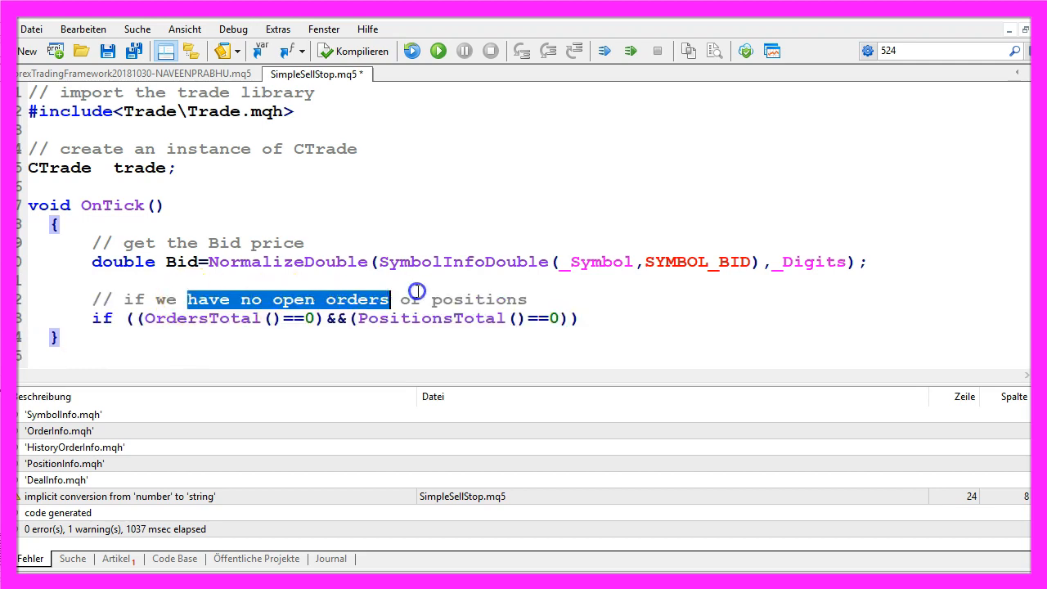
Add a commented if ((OrdersTotal()==0)&&(PositionsTotal()==0)) condition below the Bid line.
drag(393, 299, 527, 299)
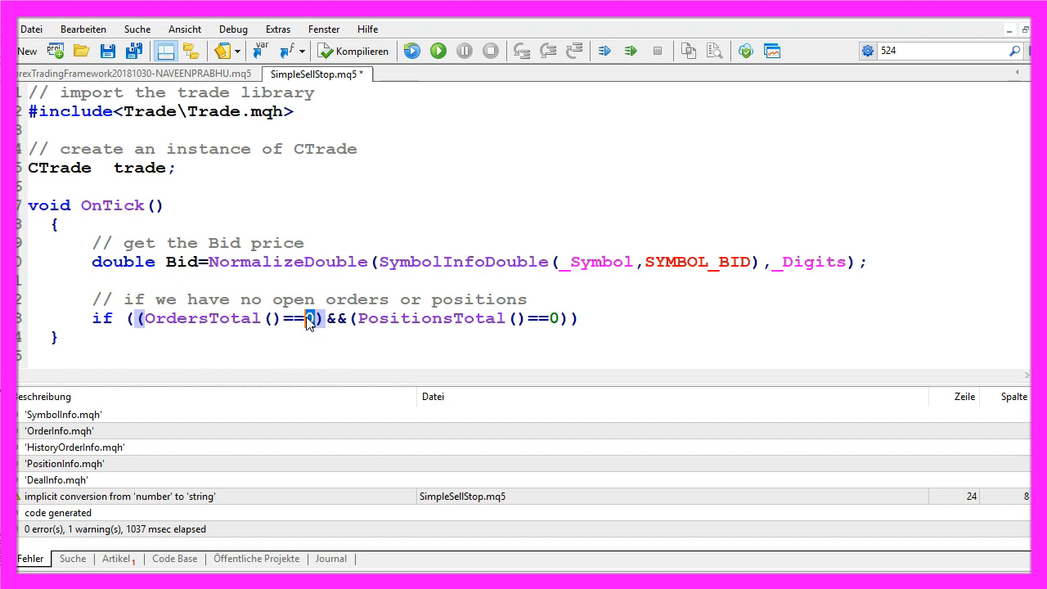
double_click(431, 318)
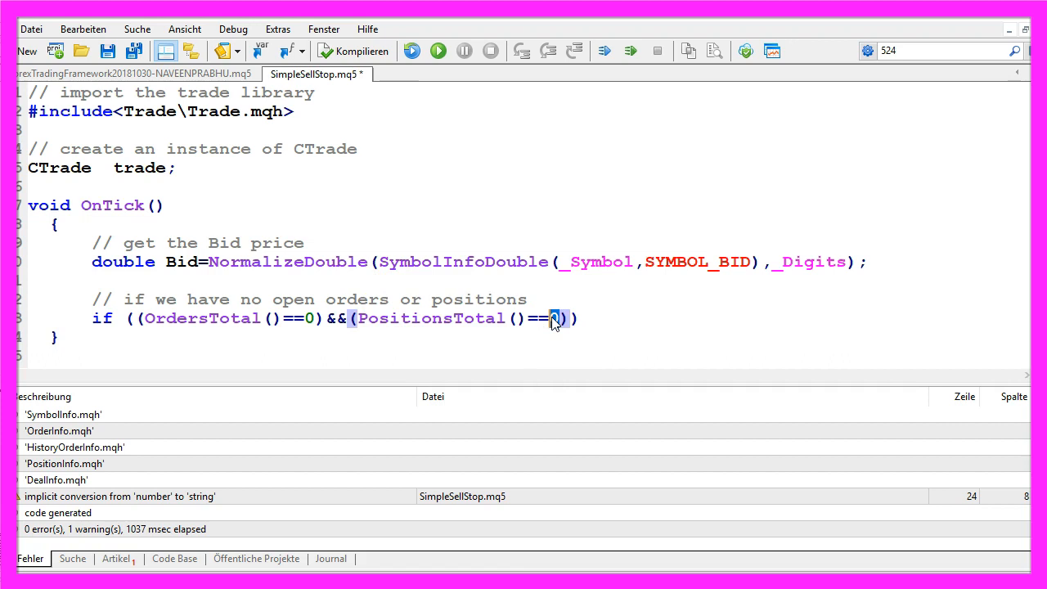
double_click(358, 299)
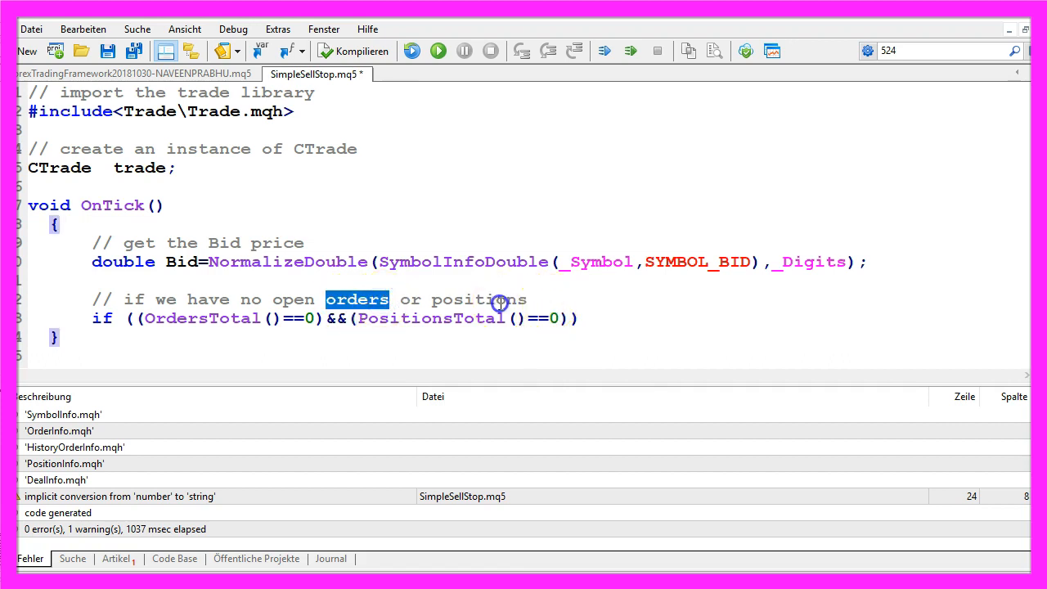
double_click(479, 300)
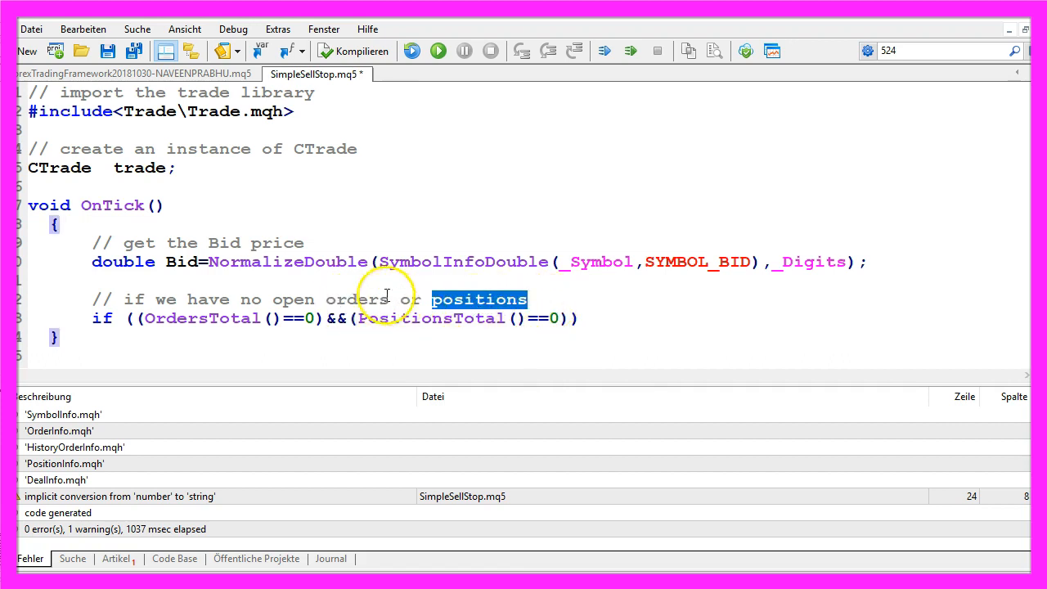
double_click(358, 299)
text({)
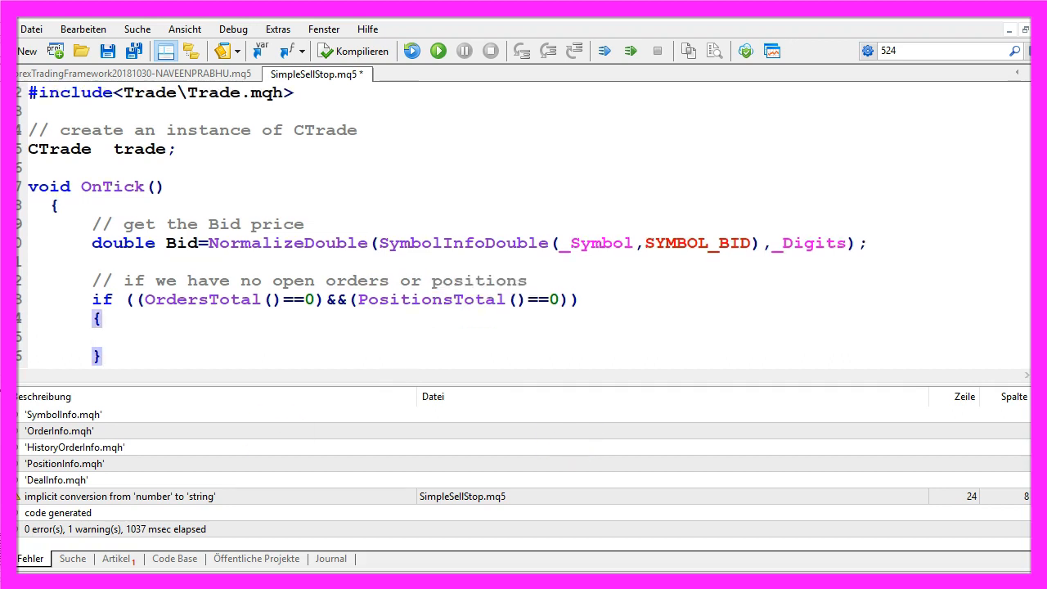
Write the trade.SellStop call with comments on the 0.10 lot size and entry price.
text(trade.SellStop)
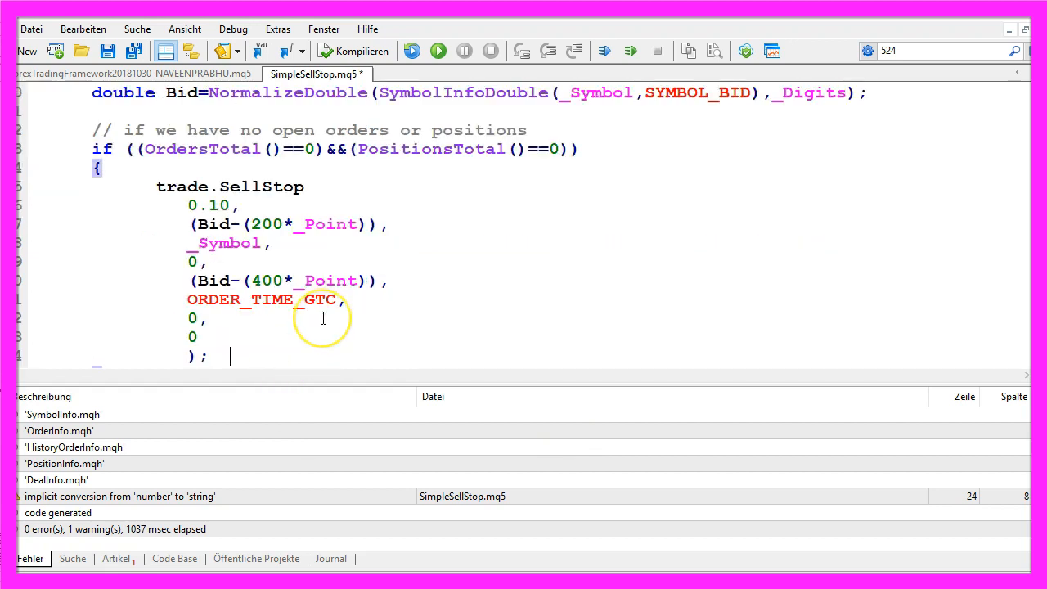
mouse_move(107, 289)
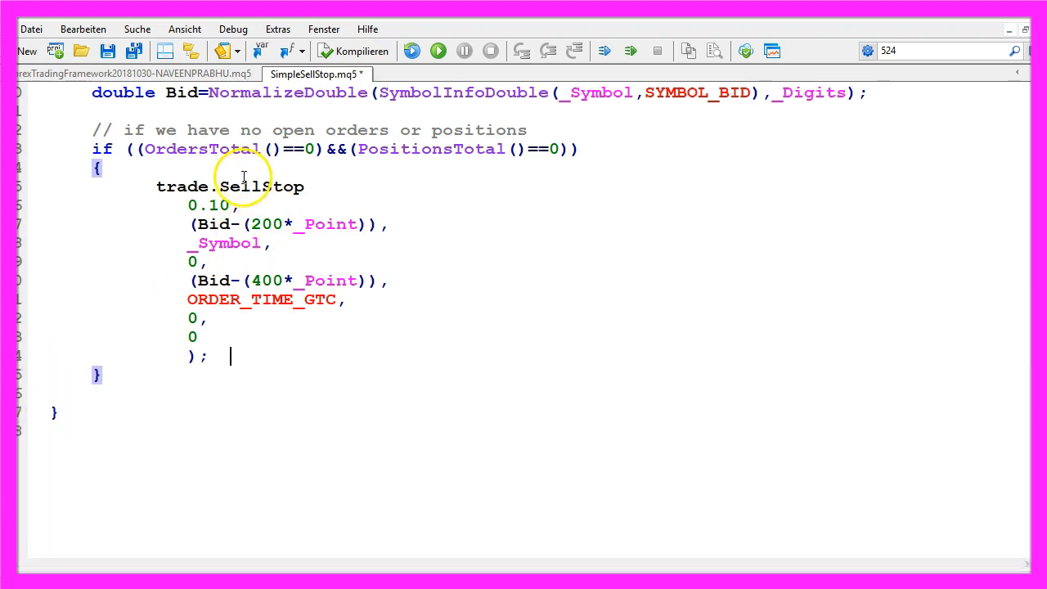
mouse_move(339, 204)
text(()
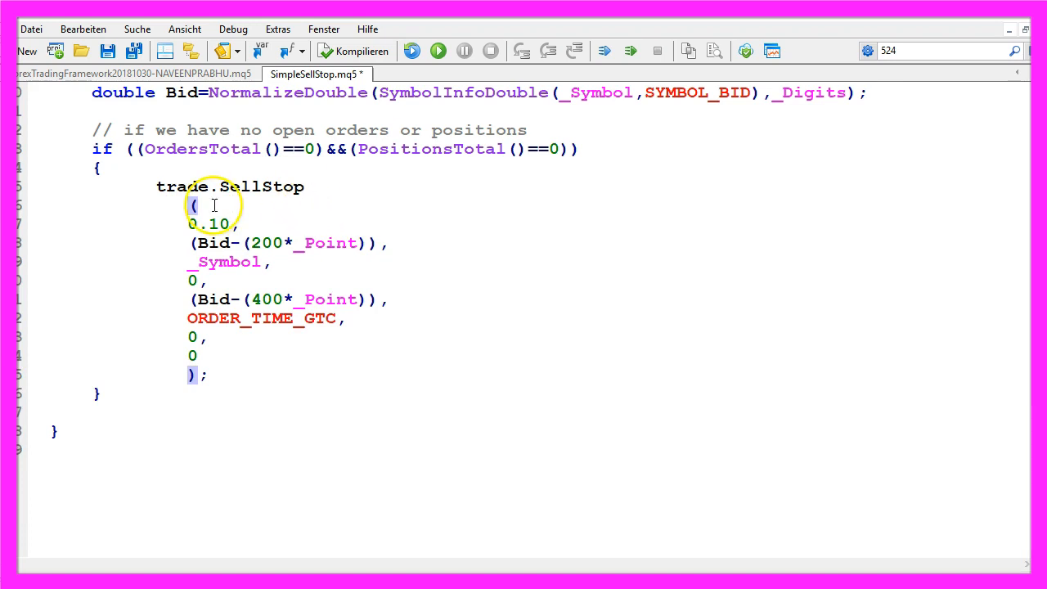
text(// Lot size)
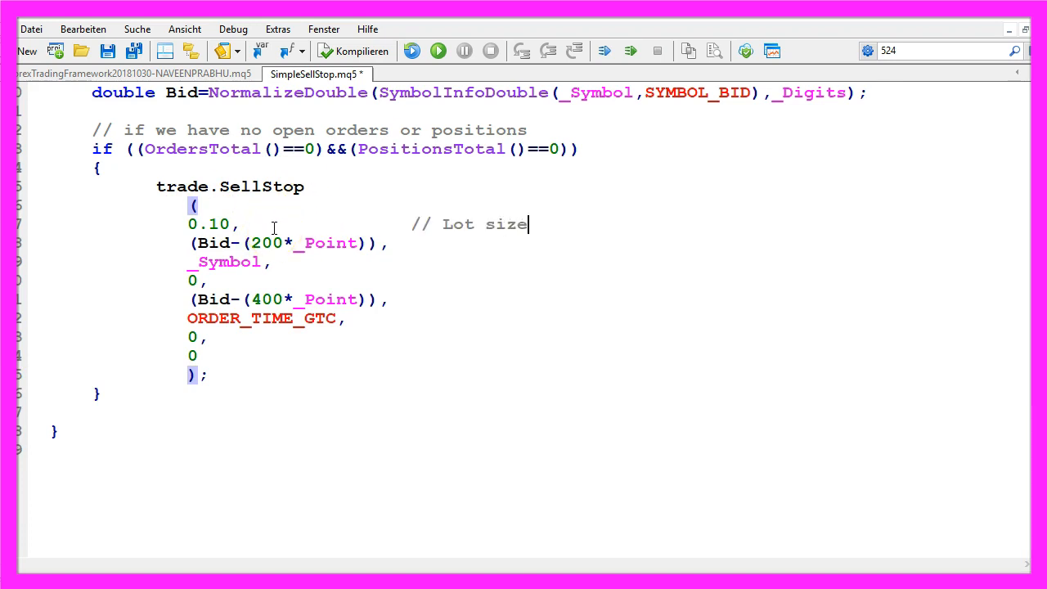
double_click(218, 223)
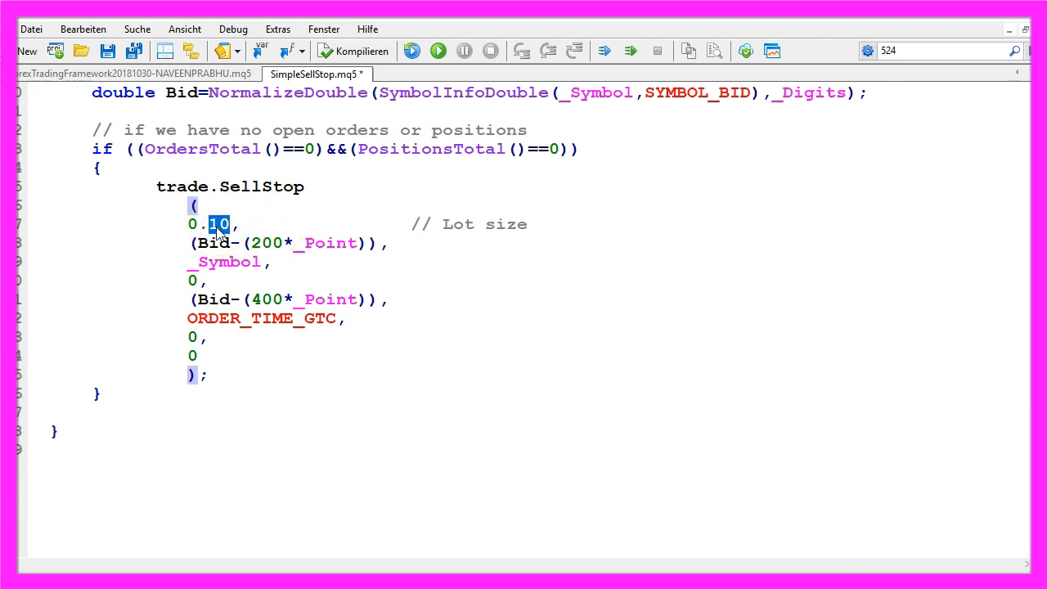
text(// entry price)
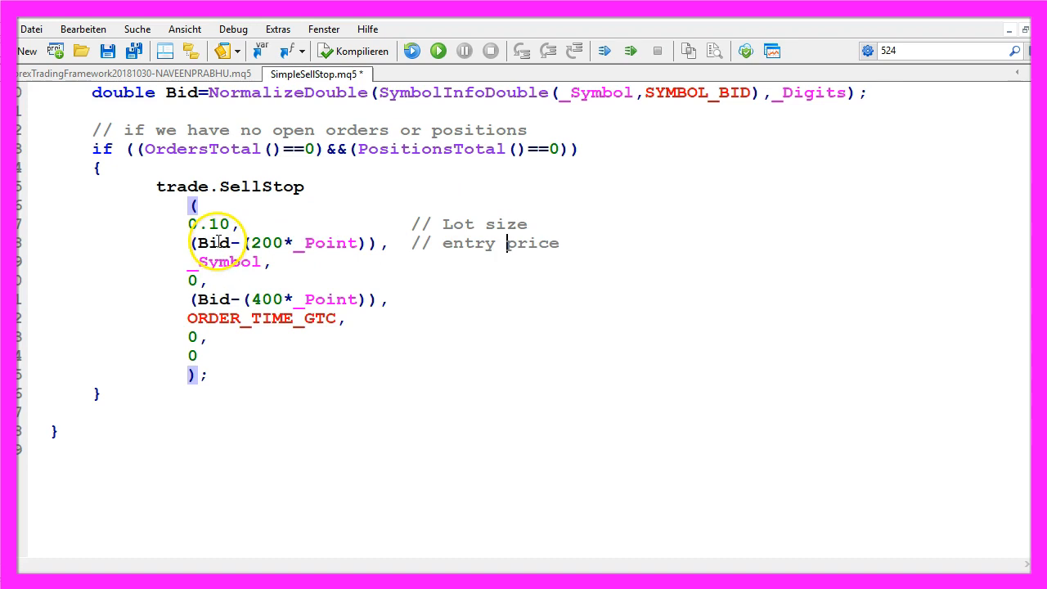
double_click(214, 243)
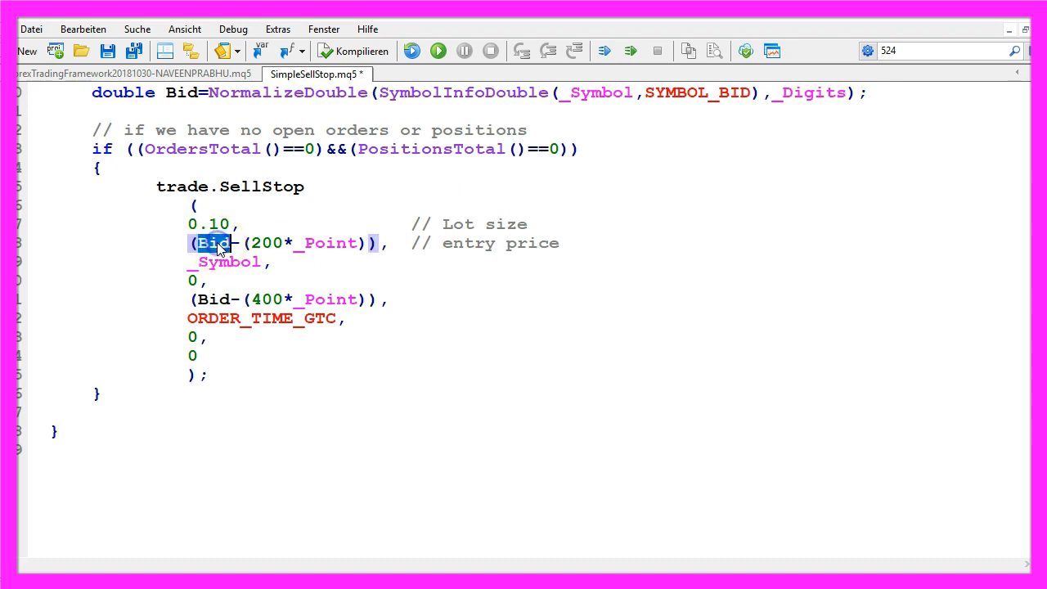
double_click(267, 243)
text(             //)
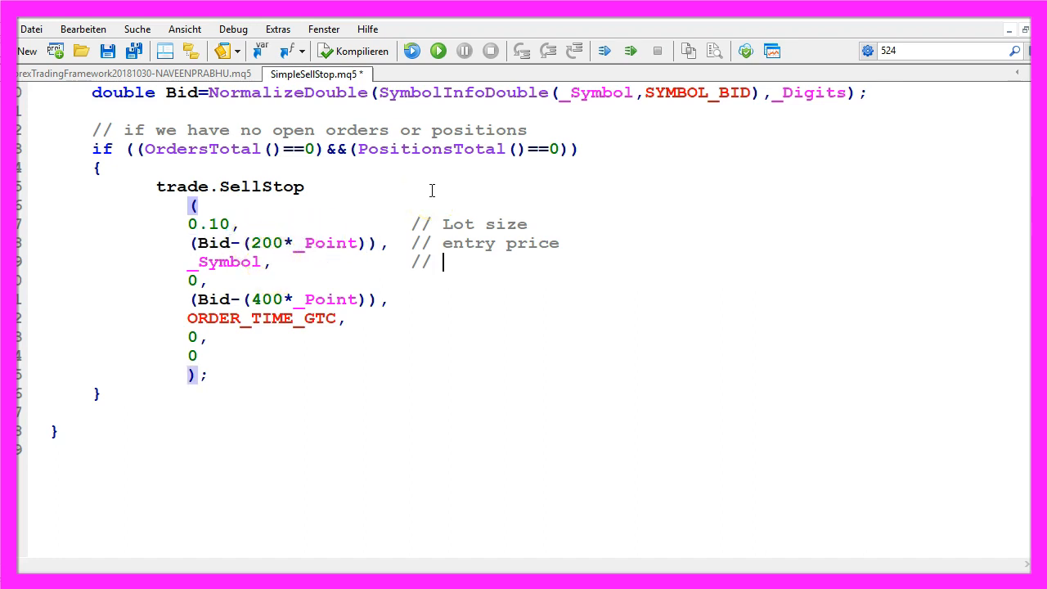
Comment the currency pair, stop loss, take profit and expiration date, then look up ORDER_TIME_GTC.
text(currency pair)
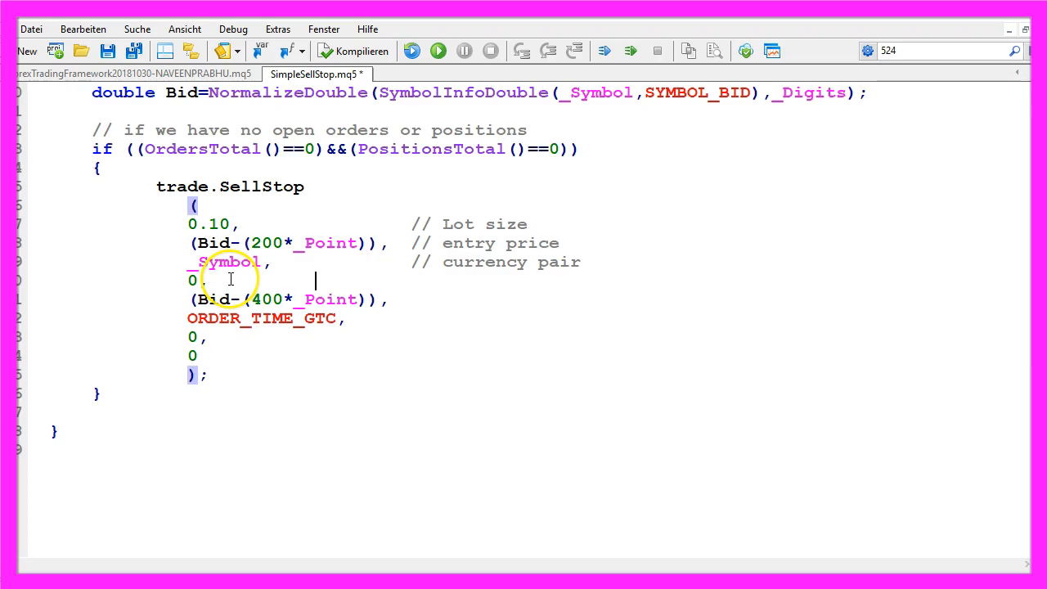
text(// stop loss)
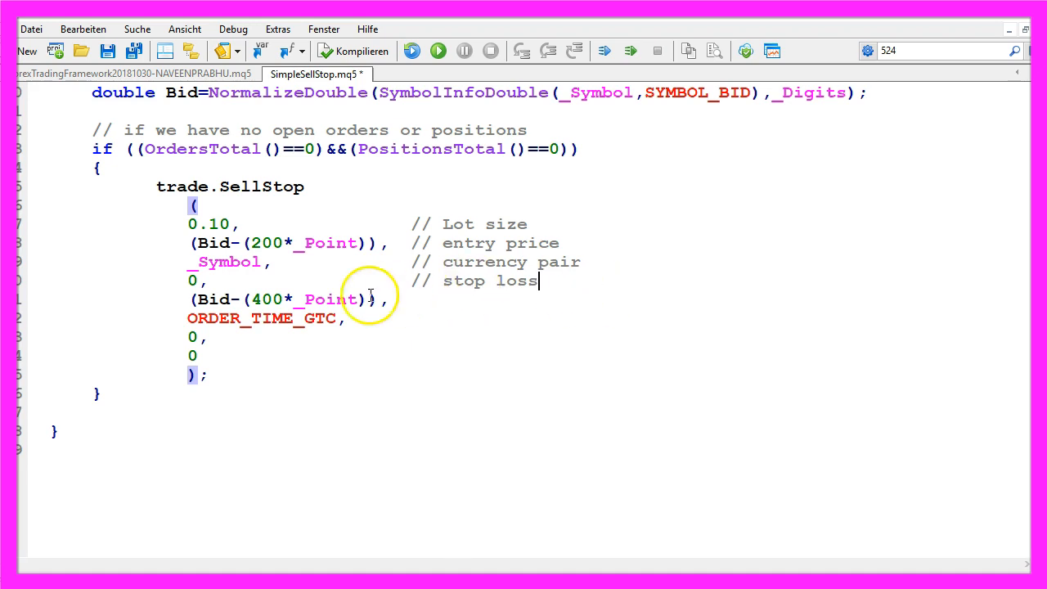
text(// take profit)
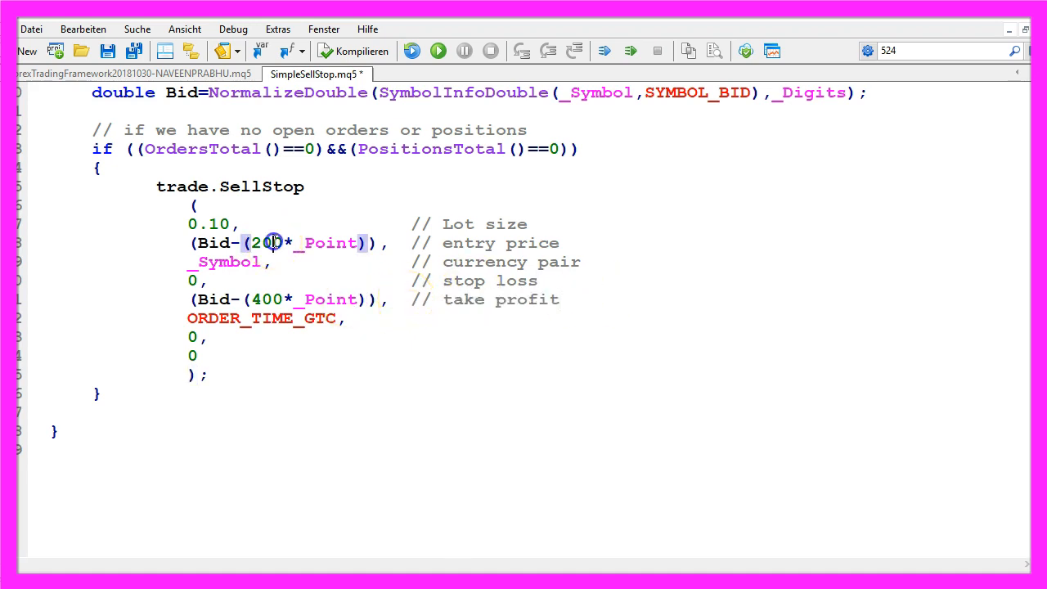
double_click(265, 242)
text(      //)
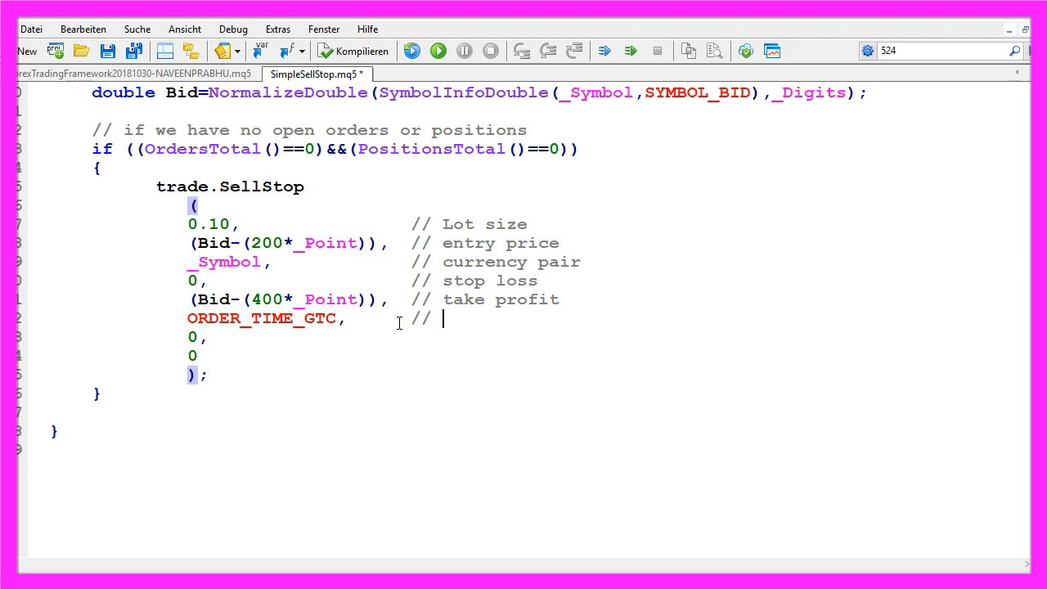
text(expiration date)
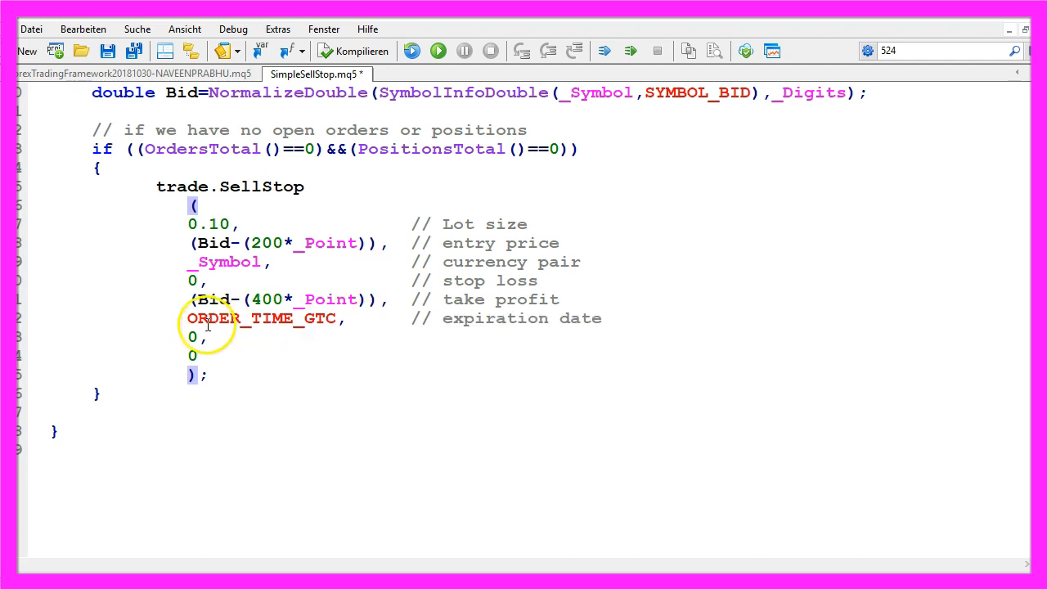
key(f1)
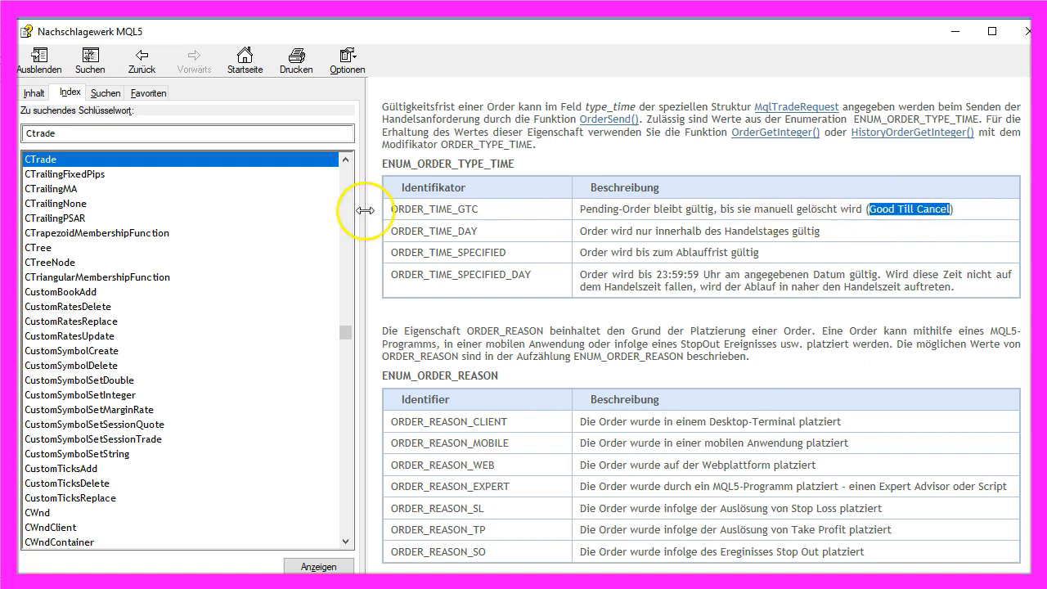
Review ORDER_TIME_DAY and other expiry types in the reference, then return to the editor.
double_click(475, 230)
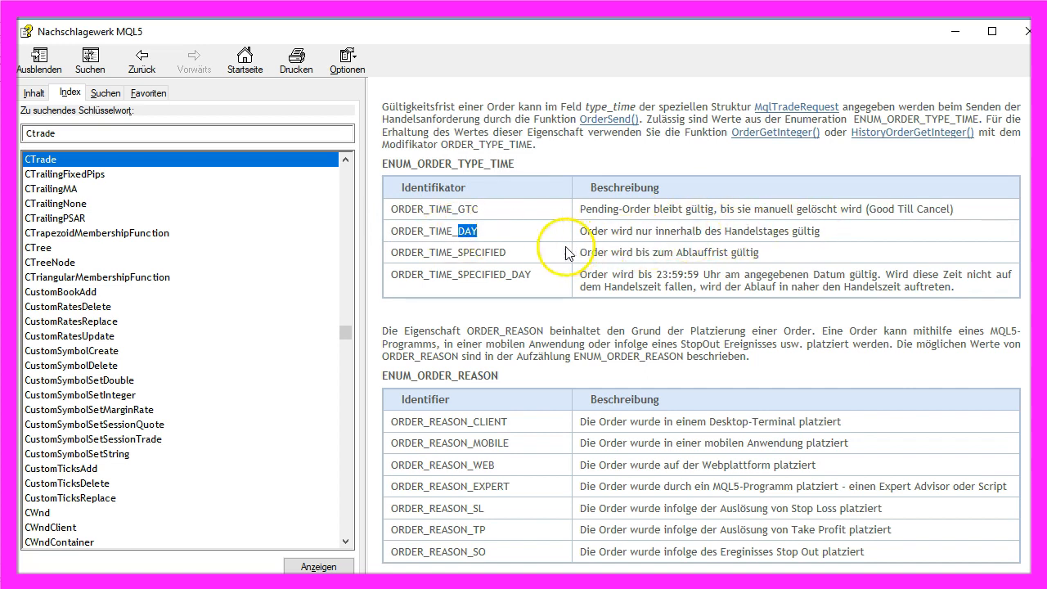
double_click(461, 252)
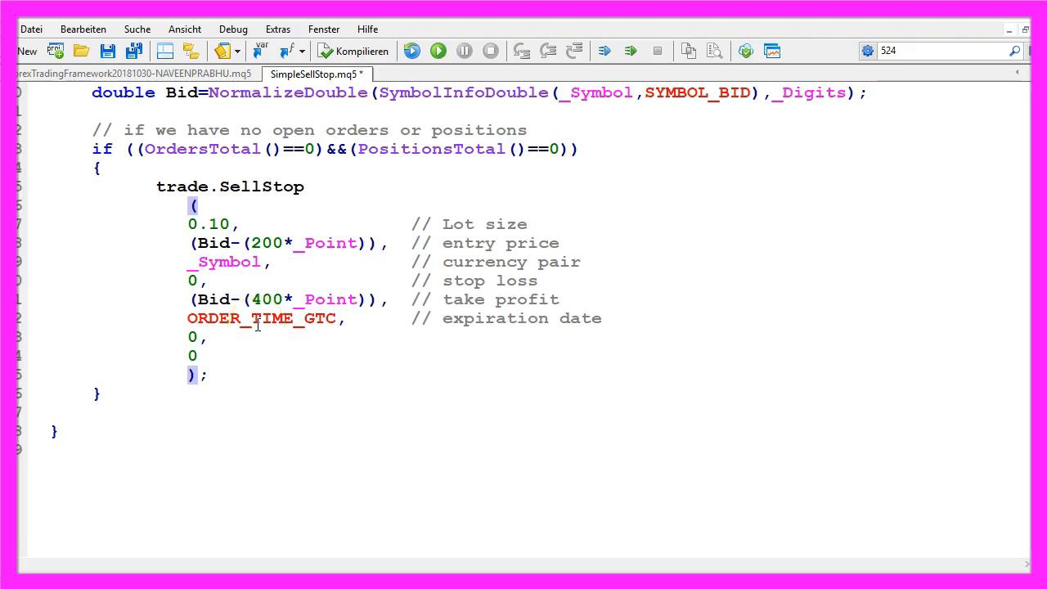
Comment the expiration time and comment arguments, passing "my comment" as the last argument.
text(// expiration time)
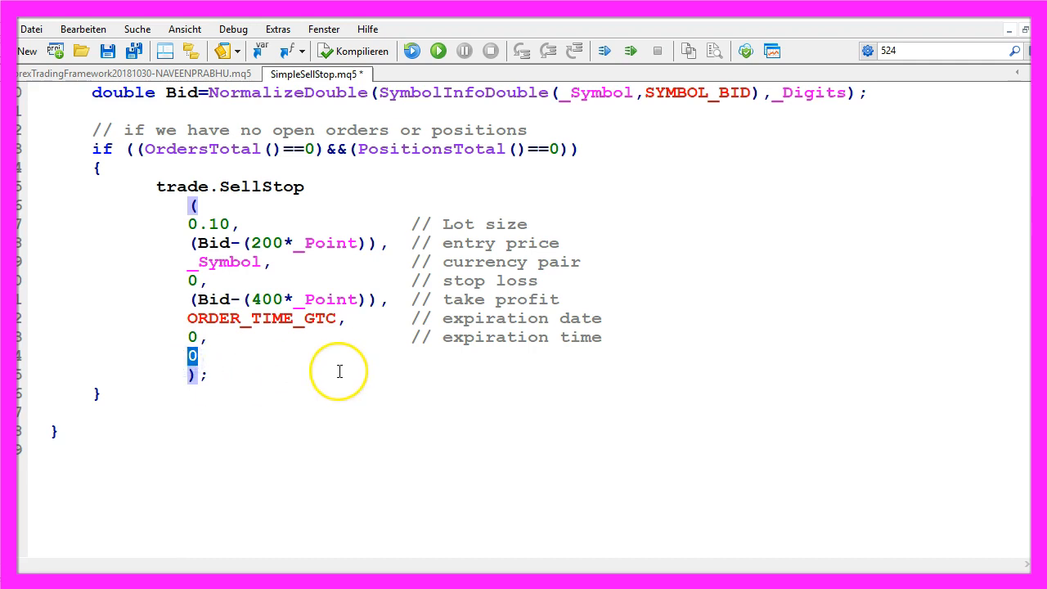
text(NULL)
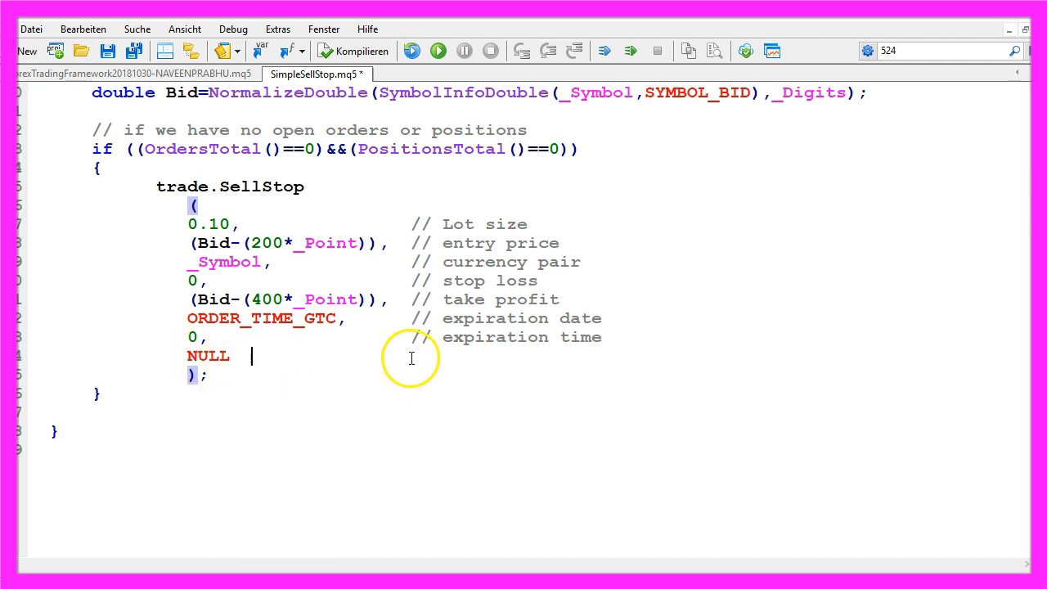
mouse_move(439, 391)
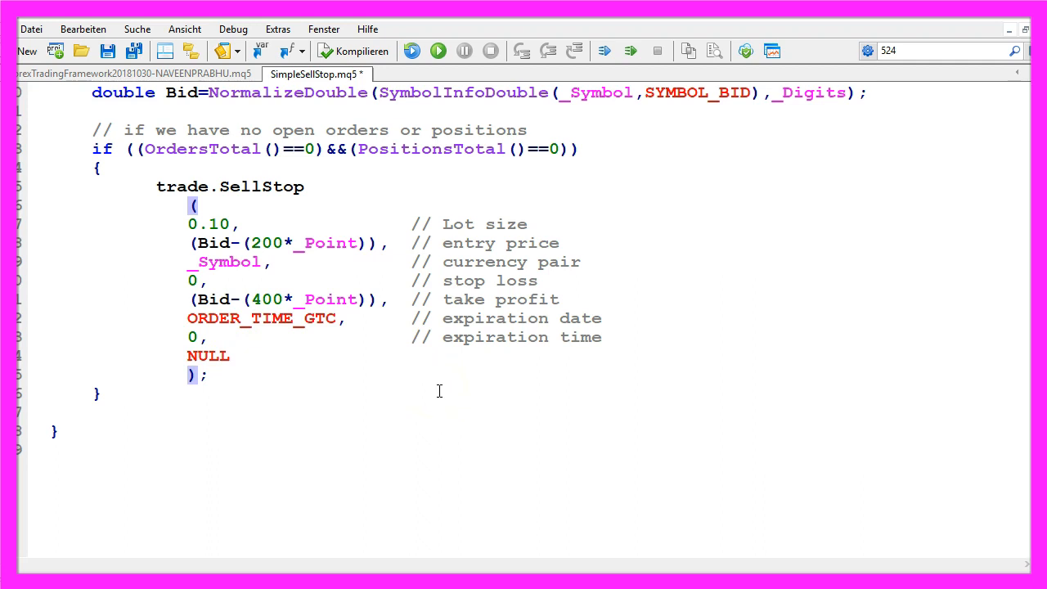
double_click(480, 355)
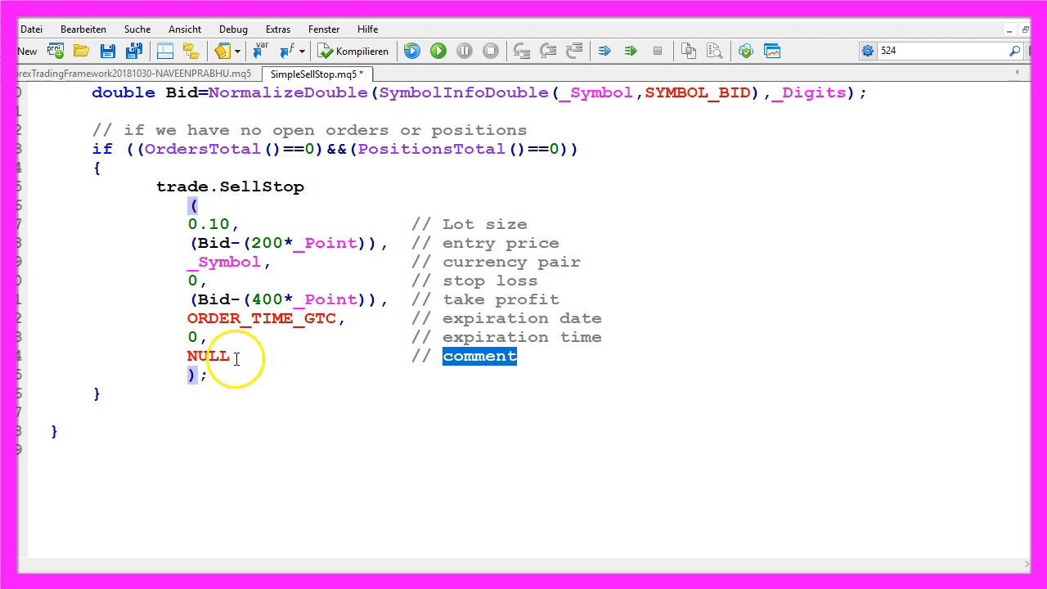
text("my comment")
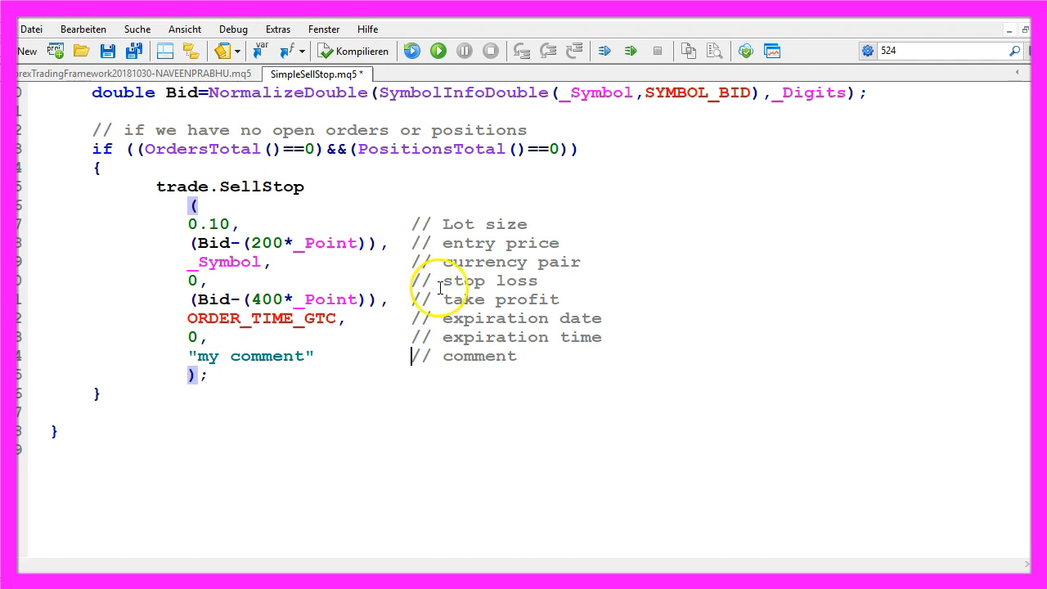
mouse_move(362, 51)
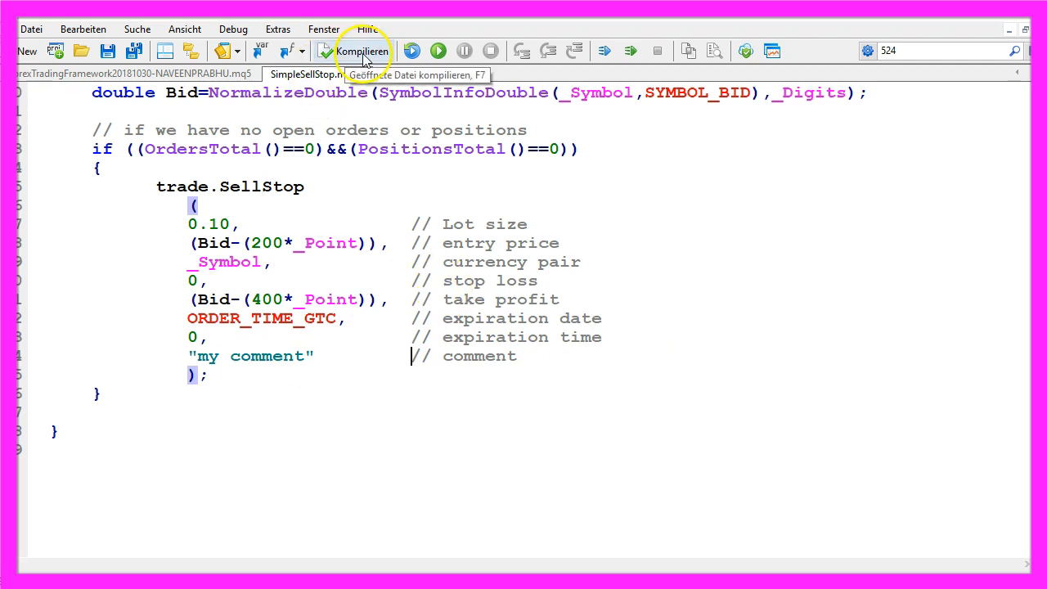
Compile SimpleSellStop.mq5, confirming 0 errors and 0 warnings.
click(362, 51)
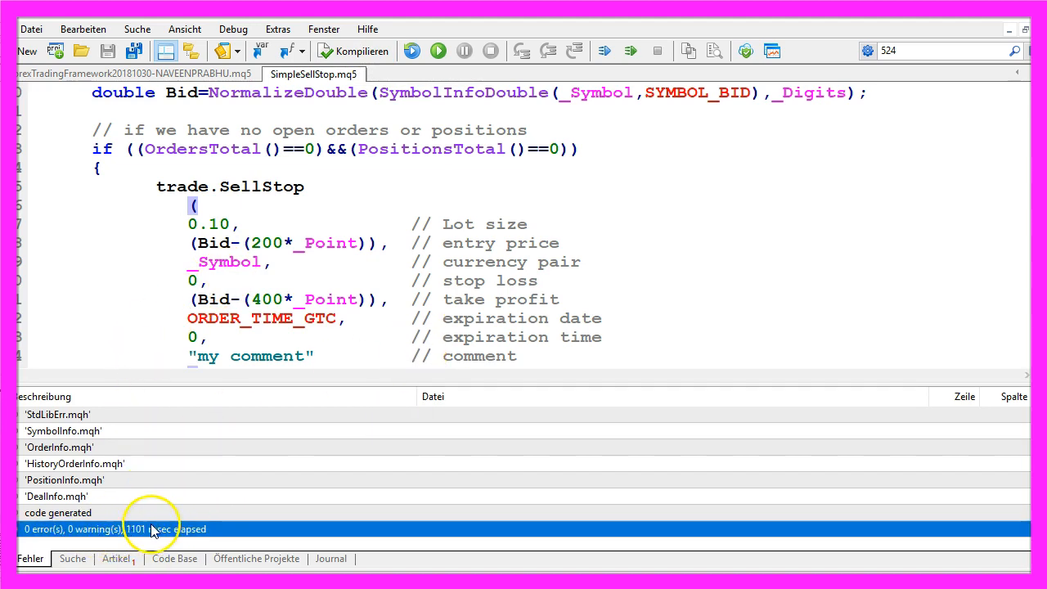
mouse_move(619, 191)
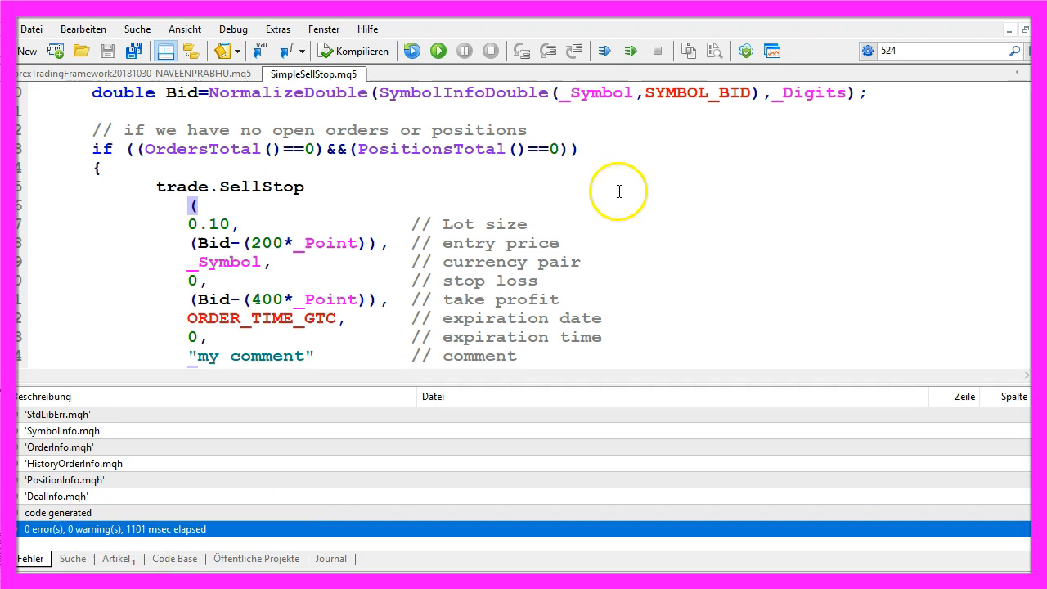
mouse_move(772, 51)
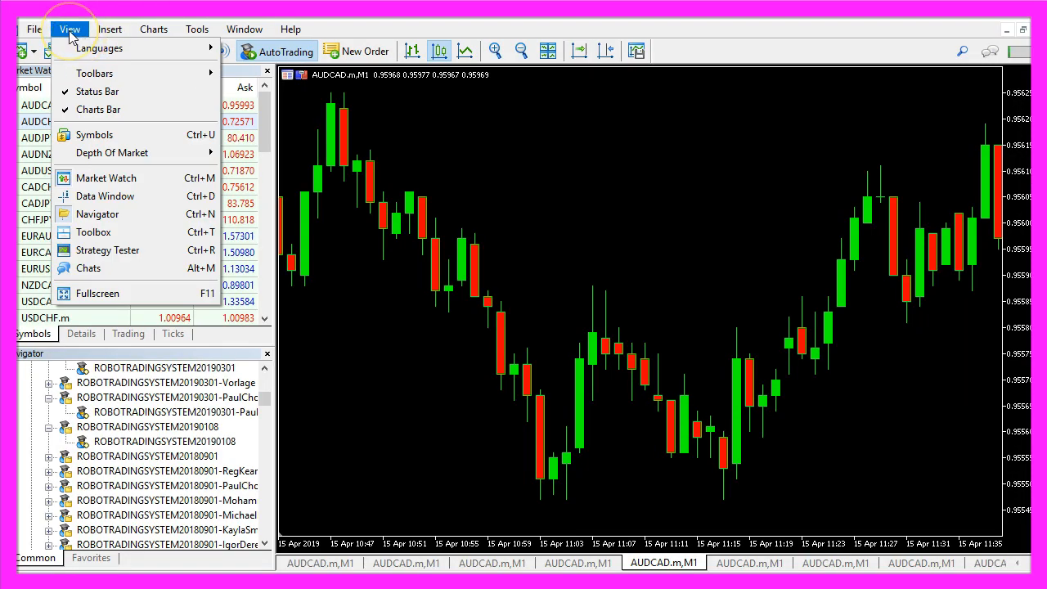
mouse_move(107, 250)
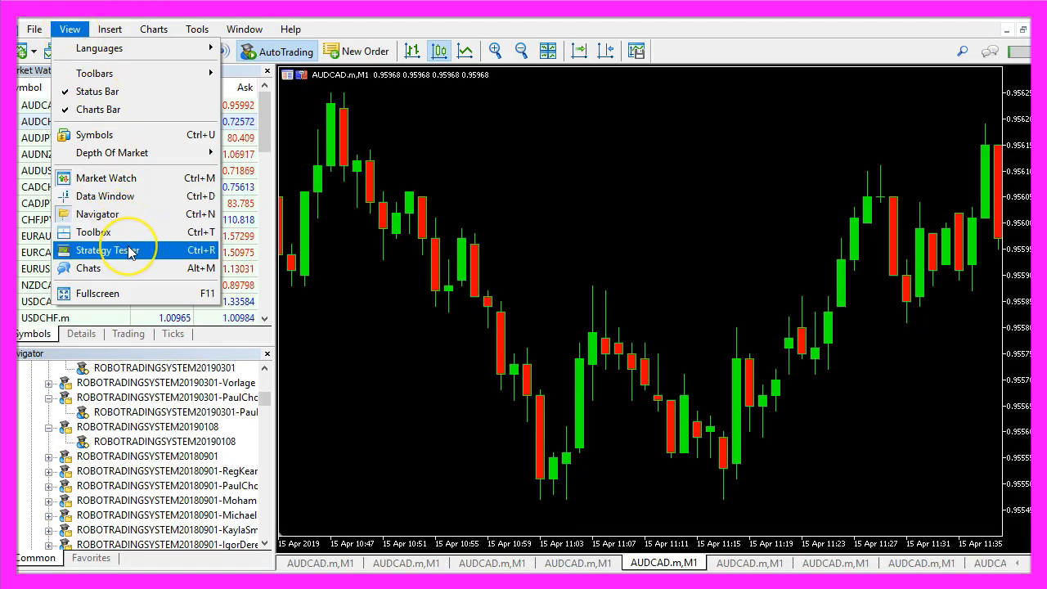
mouse_move(147, 250)
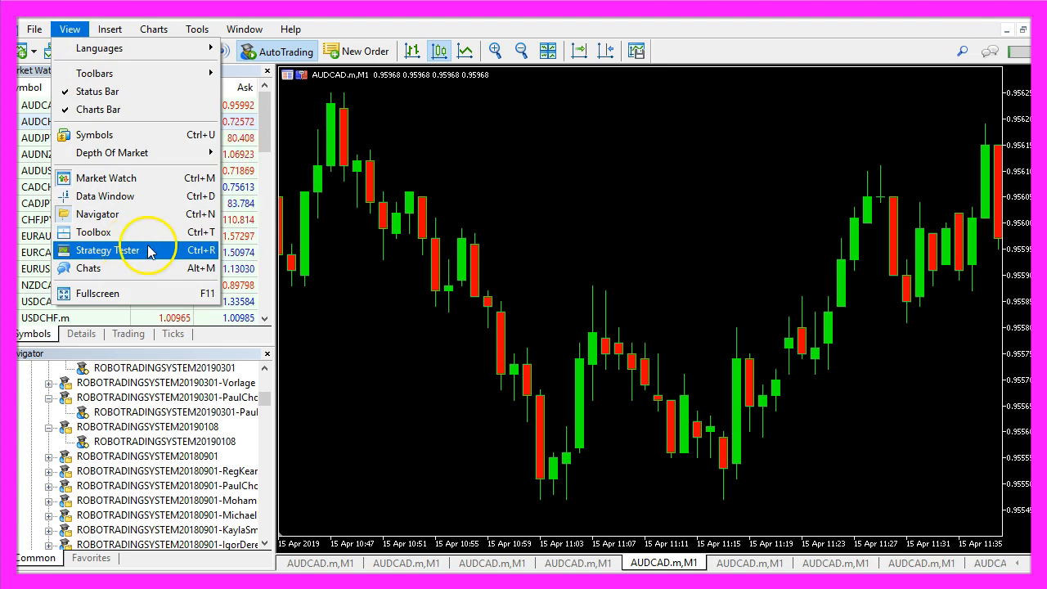
Run a visual Strategy Tester backtest of SimpleSellStop.ex5 on EURUSD.m M1.
click(106, 251)
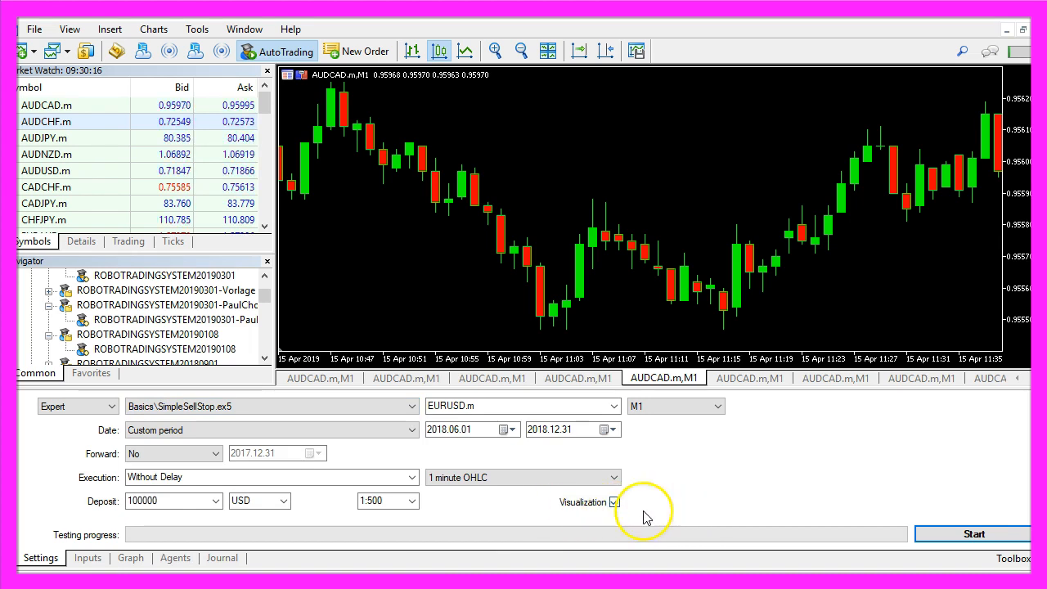
click(973, 533)
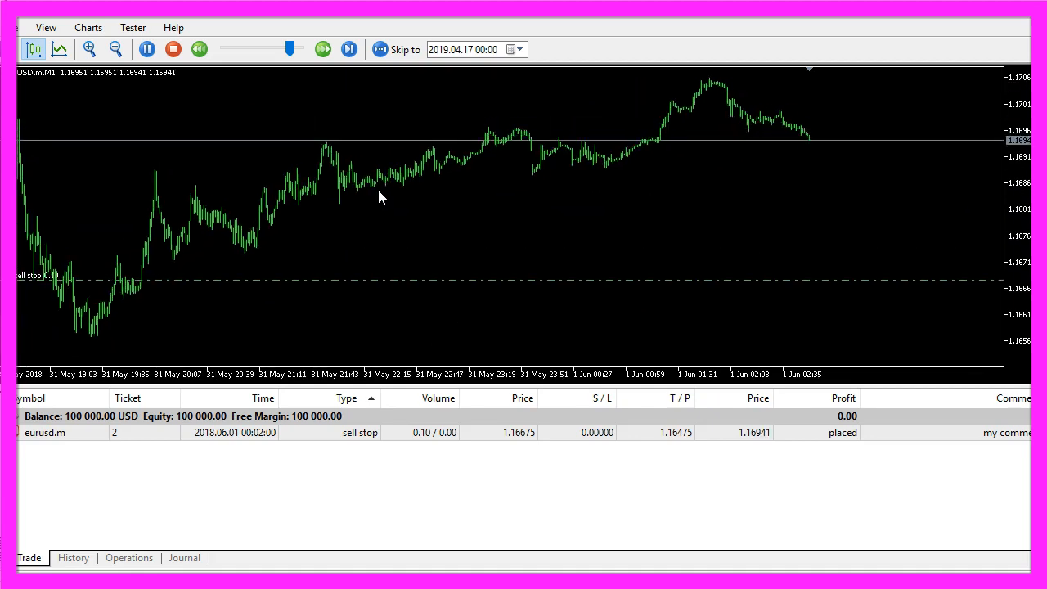
Use the visual tester playback controls to watch the pending EURUSD 0.10-lot sell stop at 1.16675.
click(323, 49)
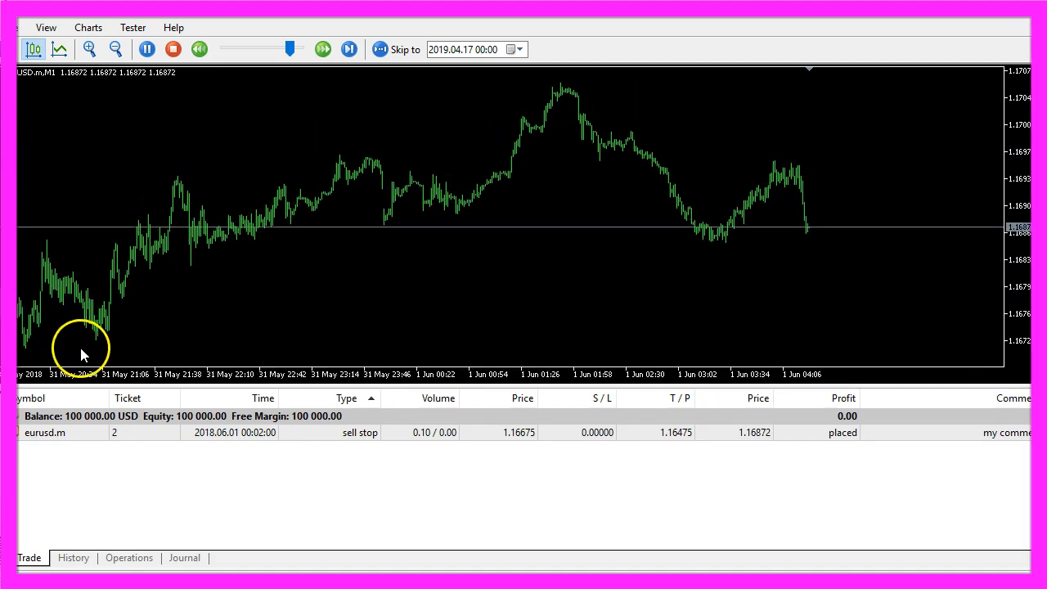
click(349, 50)
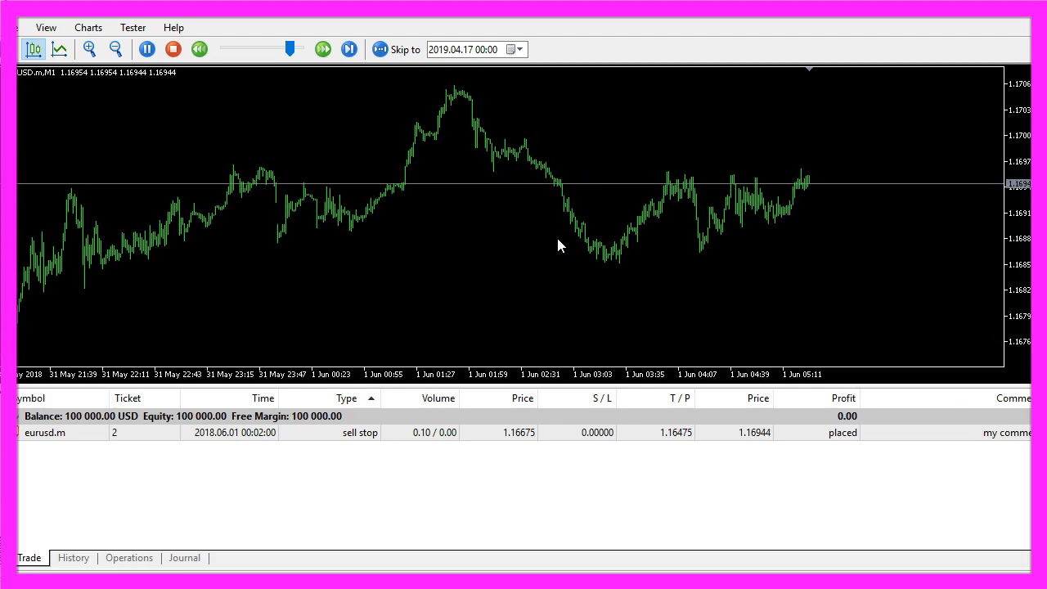
click(349, 49)
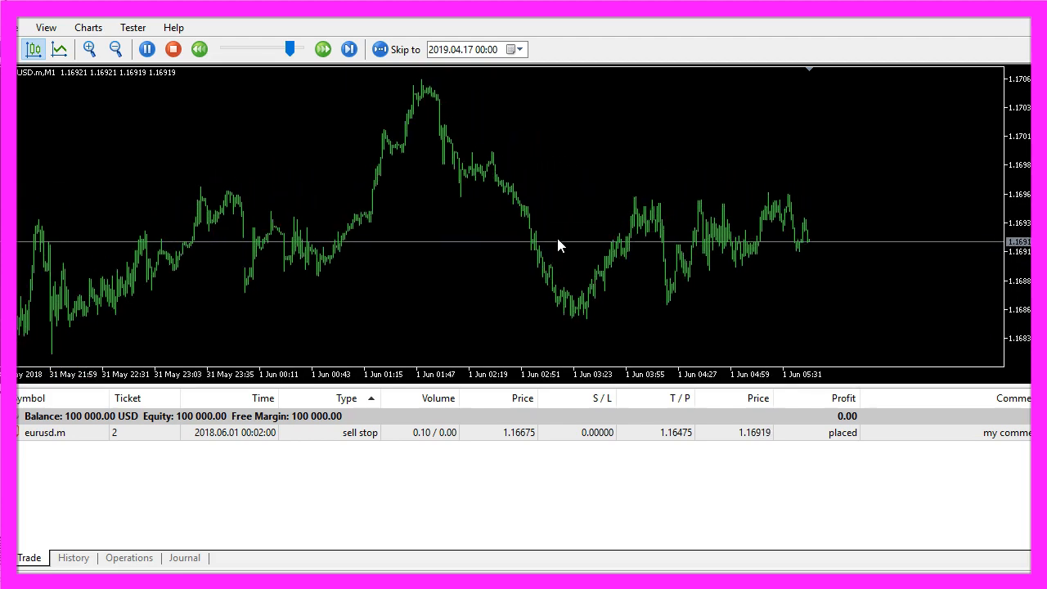
click(322, 49)
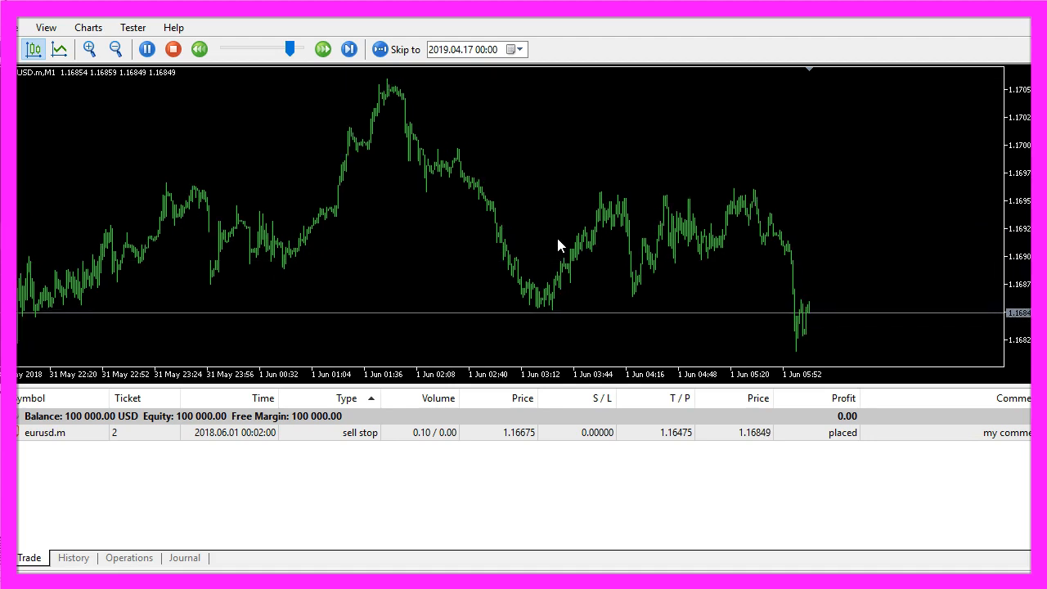